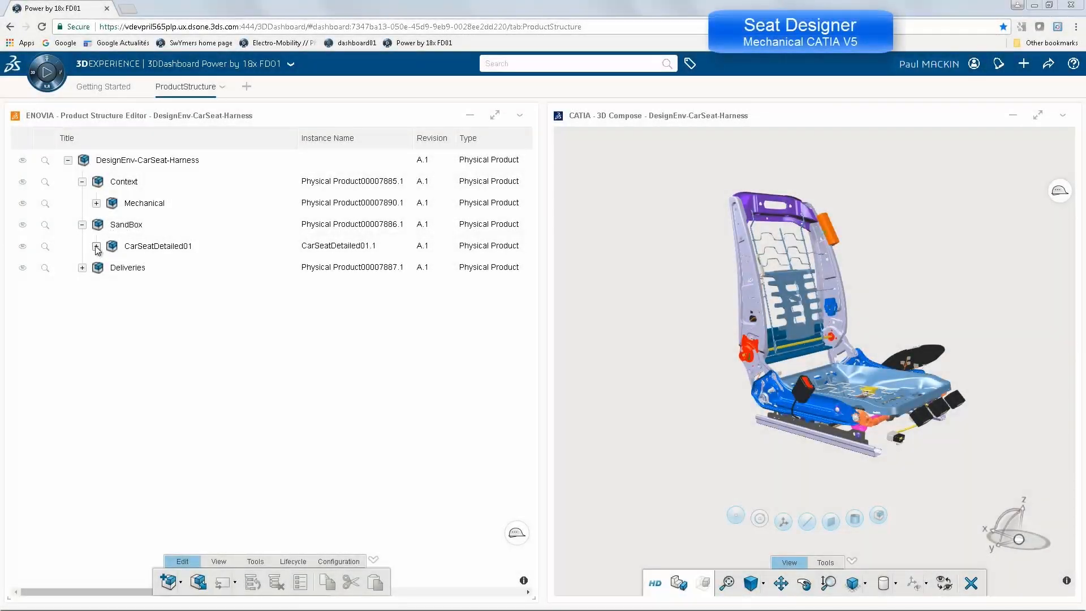
Expand CarSeatDetailed01 and the Mechanical folder in the Product Structure Editor and show 6WTags.
{"action": "left_click", "coordinate": [96, 247]}
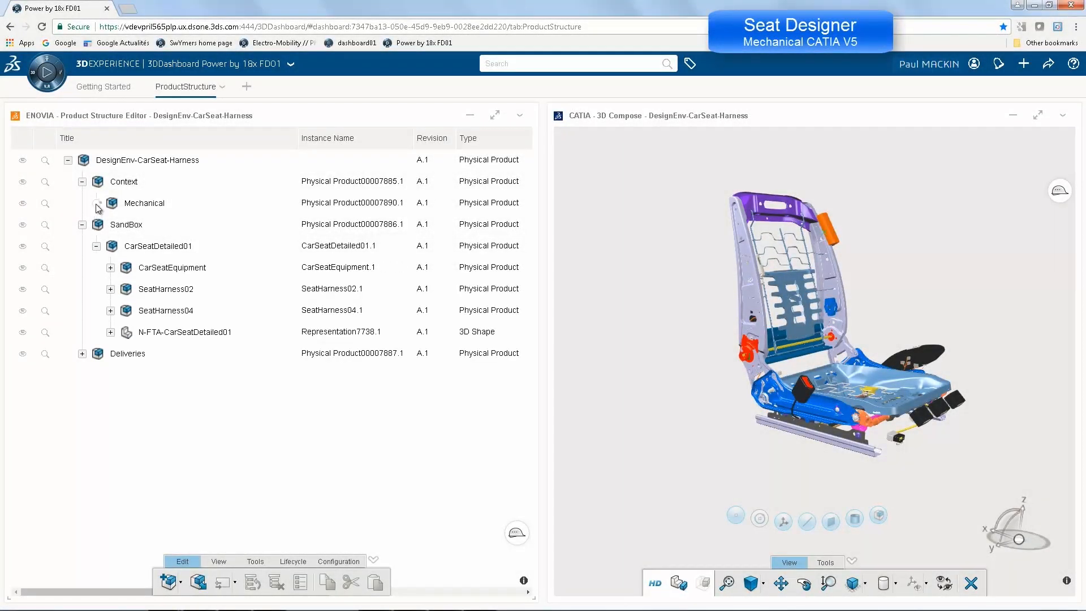
{"action": "left_click", "coordinate": [95, 202]}
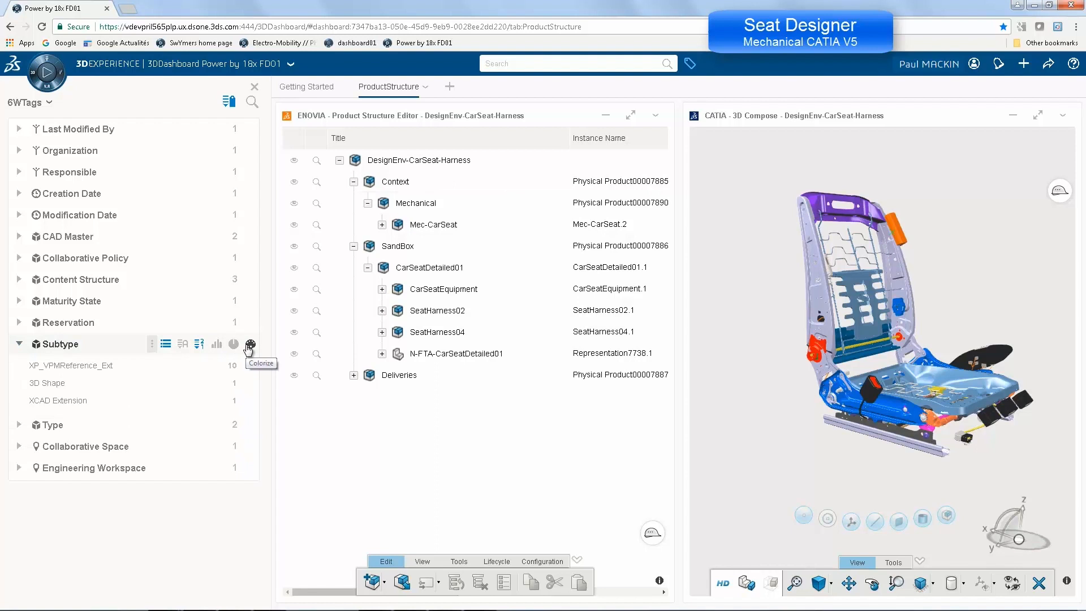
{"action": "left_click", "coordinate": [249, 344]}
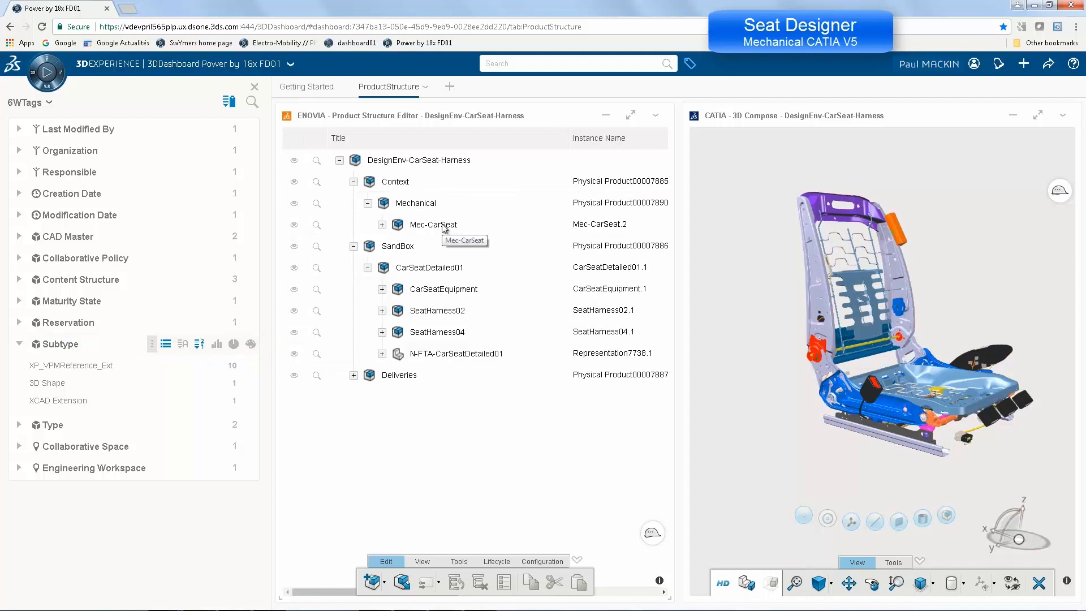
Open the Mec-CarSeat part in CATIA V5 and orbit the seat model.
{"action": "right_click", "coordinate": [434, 224]}
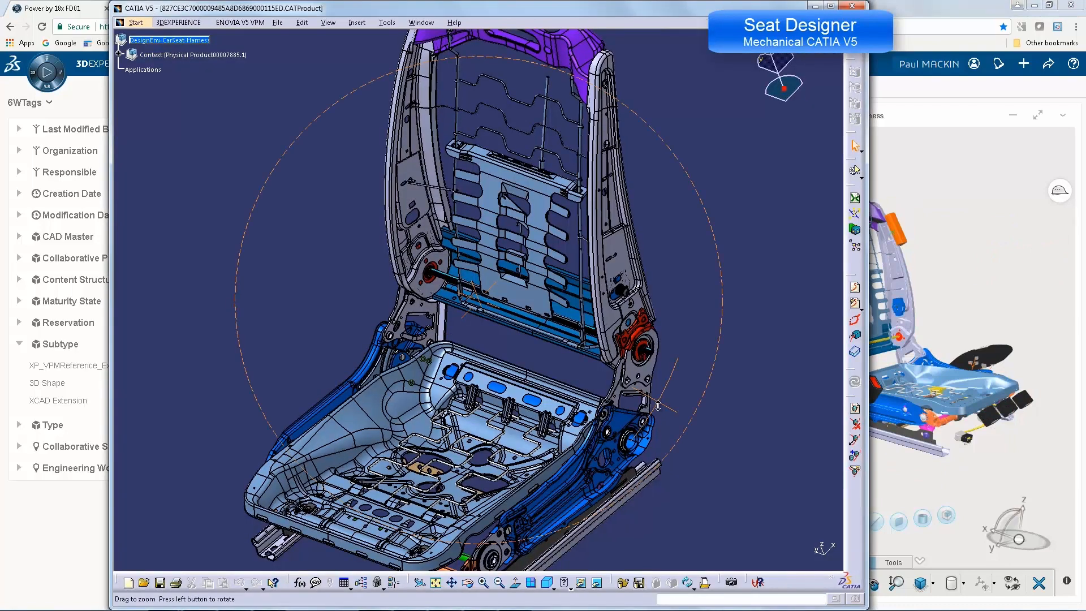
{"action": "left_click_drag", "start_coordinate": [659, 406], "coordinate": [669, 437]}
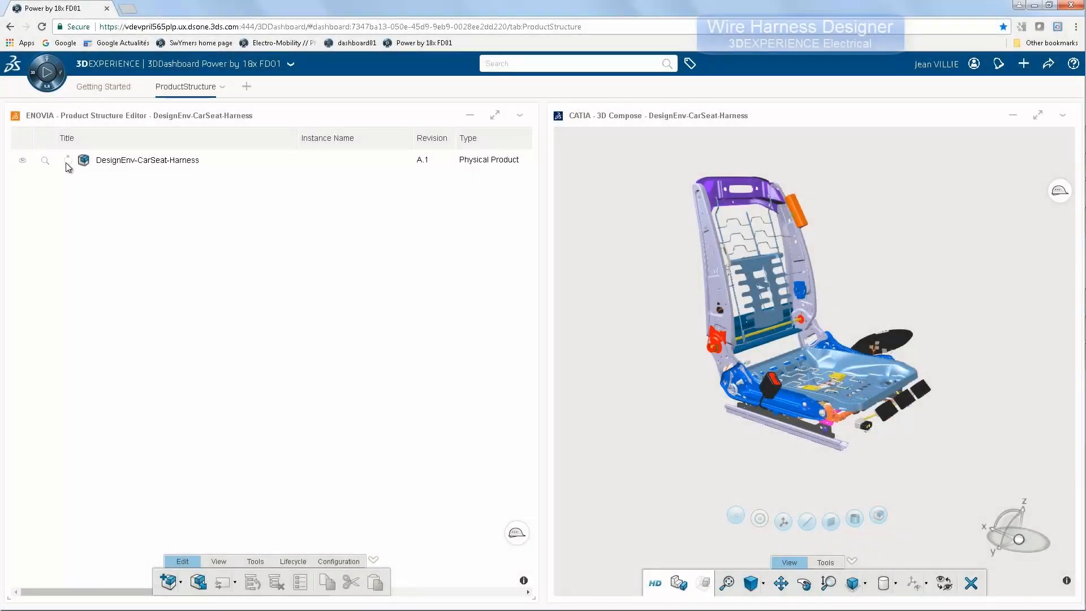
Select Mec-CarSeat, CarSeatEquipment and SeatHarness04 in SandBox and open them in Electrical 3D Design as a new session.
{"action": "left_click", "coordinate": [66, 160]}
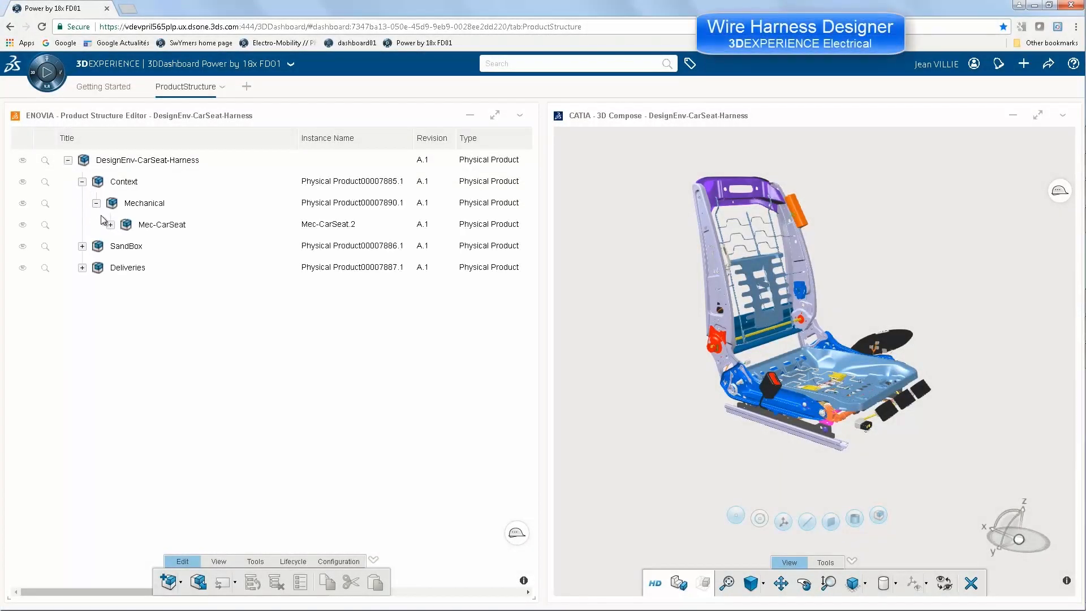
{"action": "left_click", "coordinate": [81, 246]}
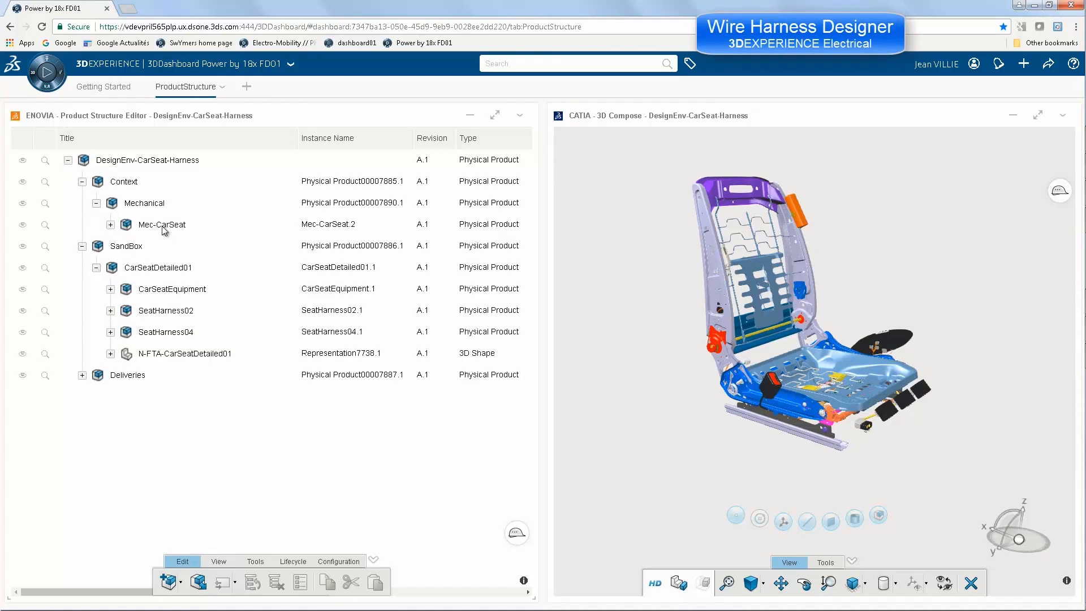
{"action": "left_click", "coordinate": [165, 332]}
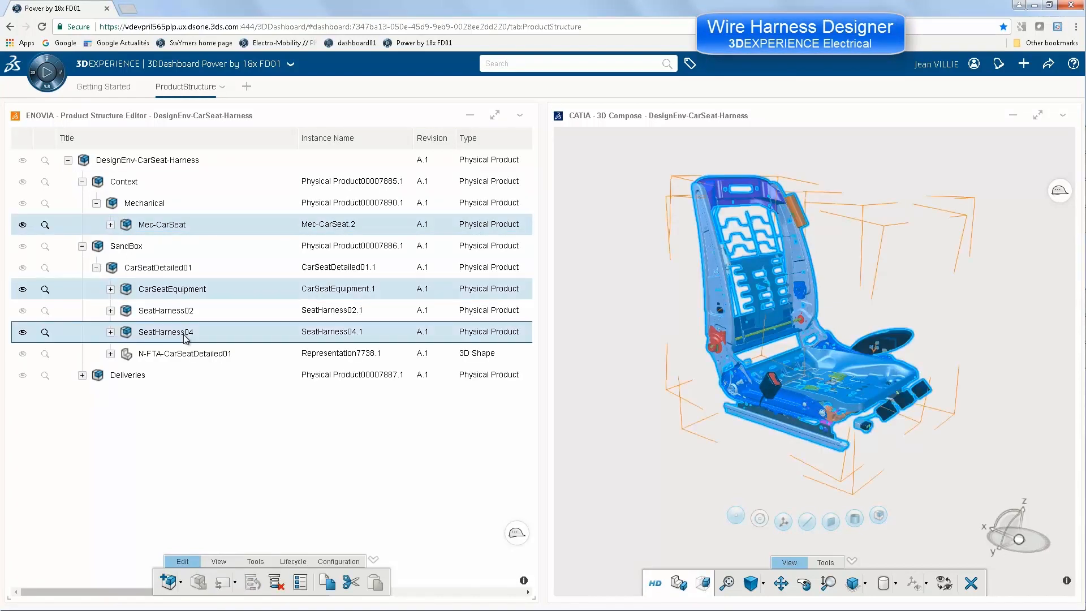
{"action": "left_click", "coordinate": [46, 73]}
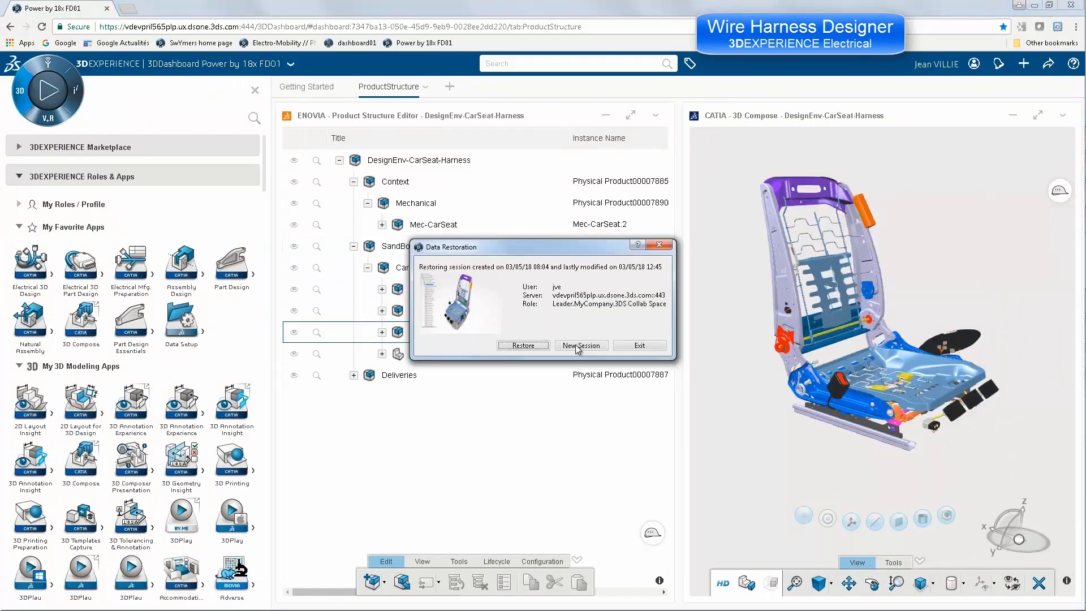
{"action": "left_click", "coordinate": [580, 345]}
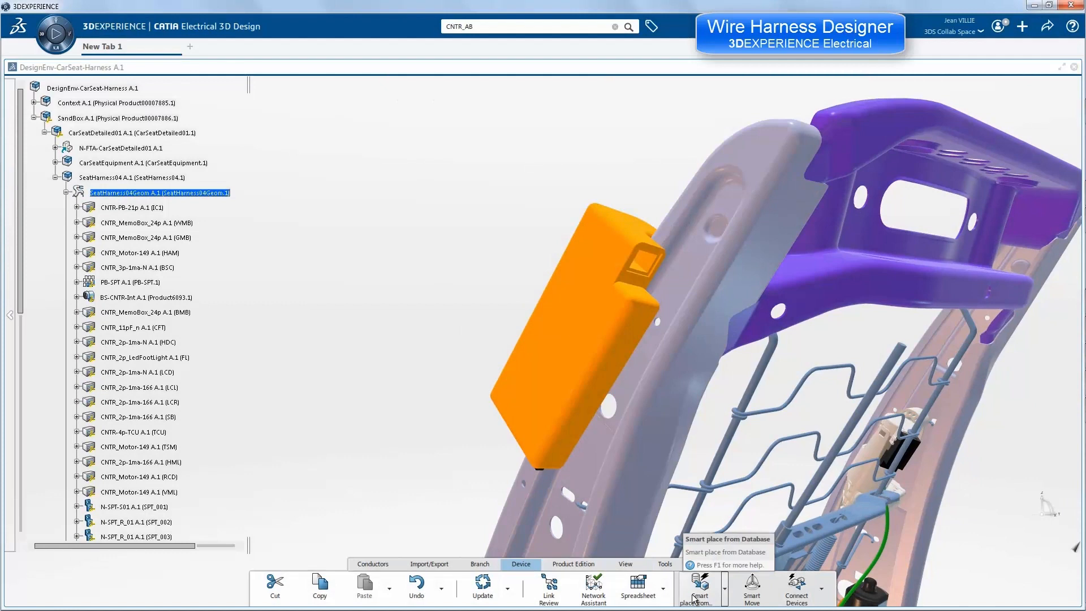
Search CNTR_2 with Smart Place from Database and place CNTR_2p-1ma-166 on the orange module's socket.
{"action": "left_click", "coordinate": [529, 26]}
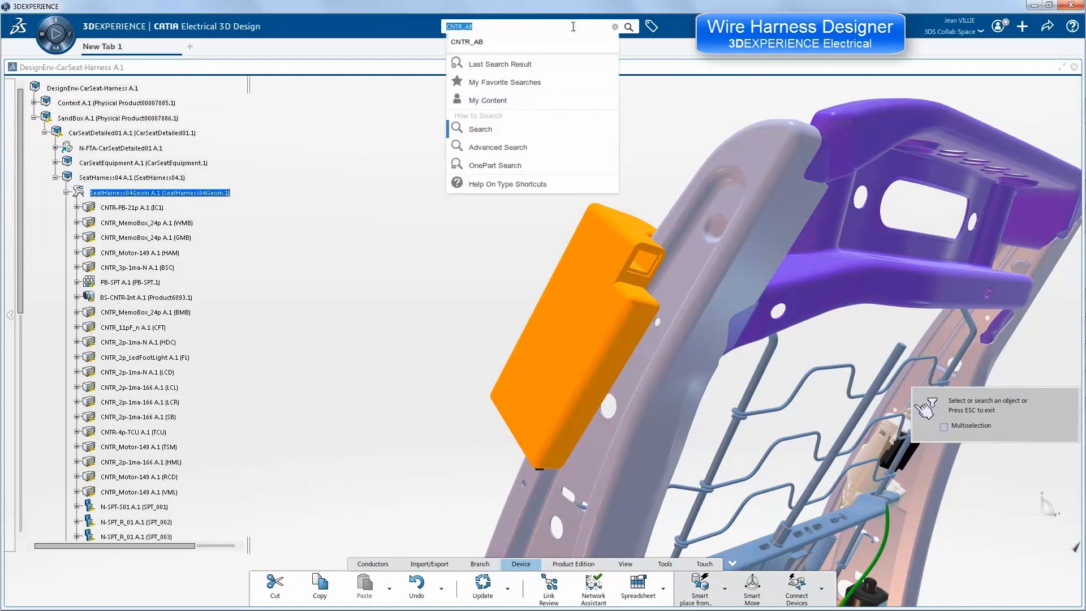
{"action": "type", "text": "CNTR_2p"}
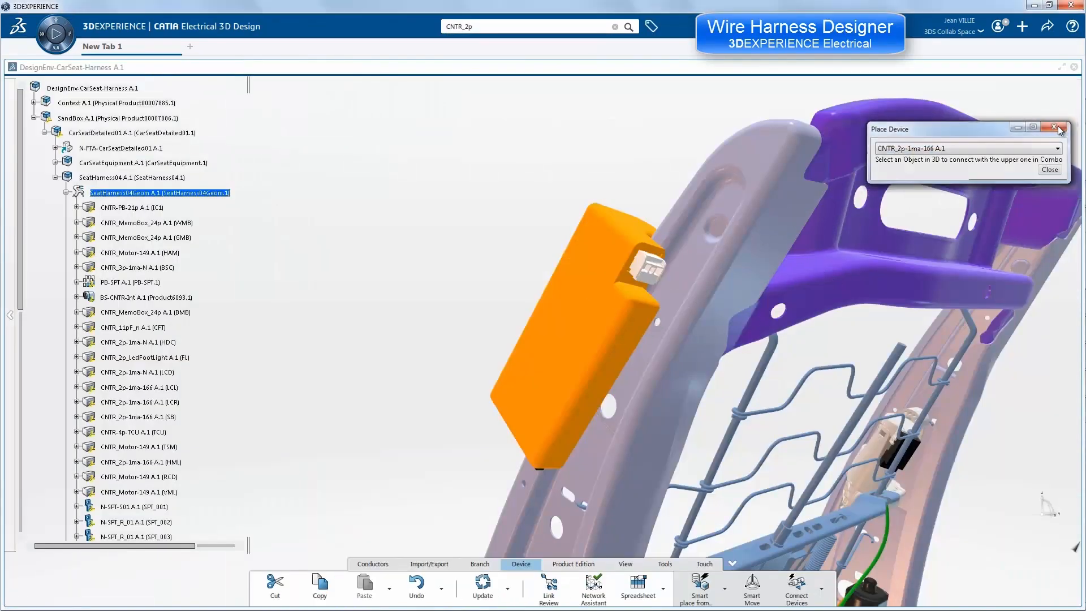
{"action": "left_click", "coordinate": [1061, 127]}
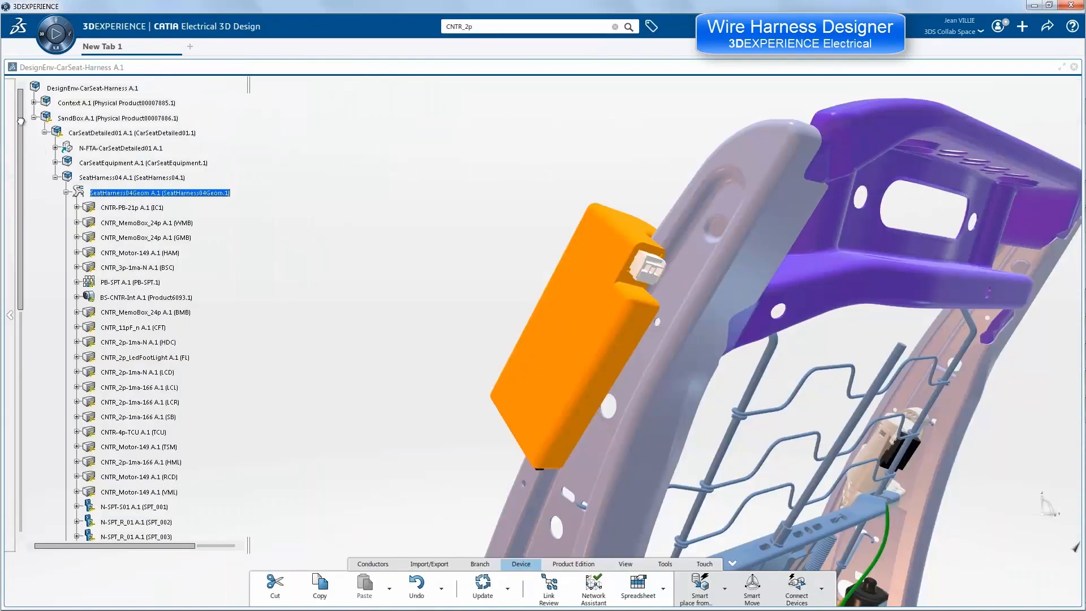
{"action": "scroll", "scroll_direction": "down", "scroll_amount": 3}
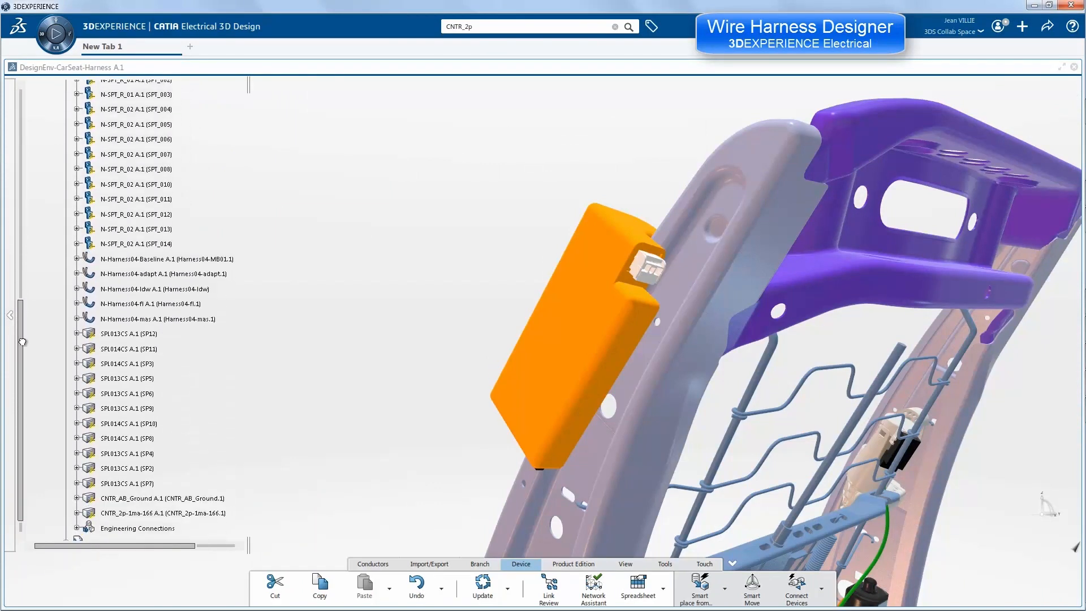
{"action": "scroll", "scroll_direction": "down", "scroll_amount": 3}
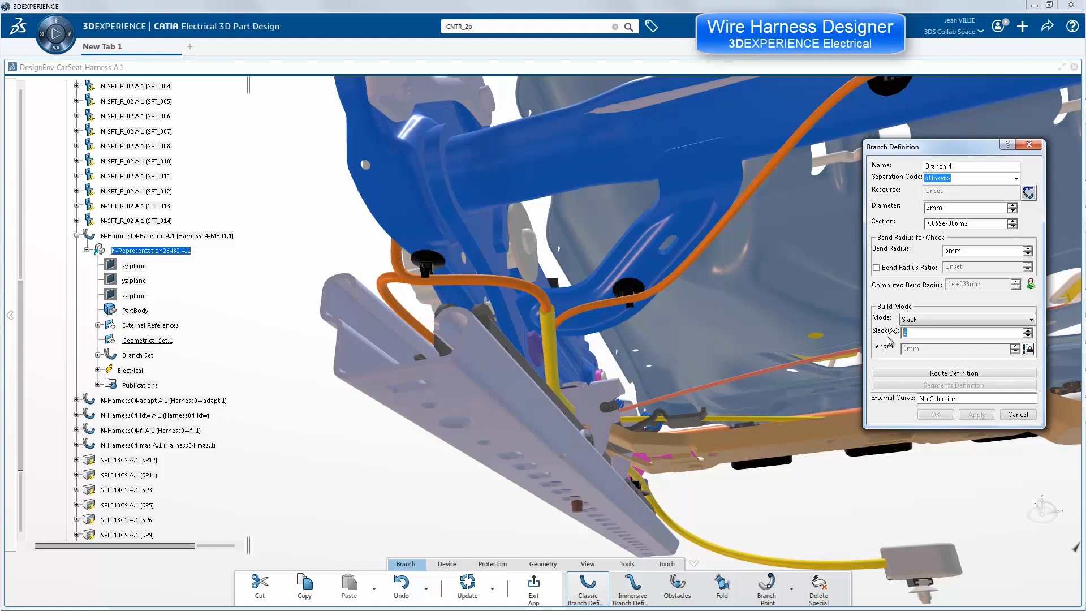
Define a classic branch with 0.1% slack and confirm its route from the connector.
{"action": "type", "text": ".1"}
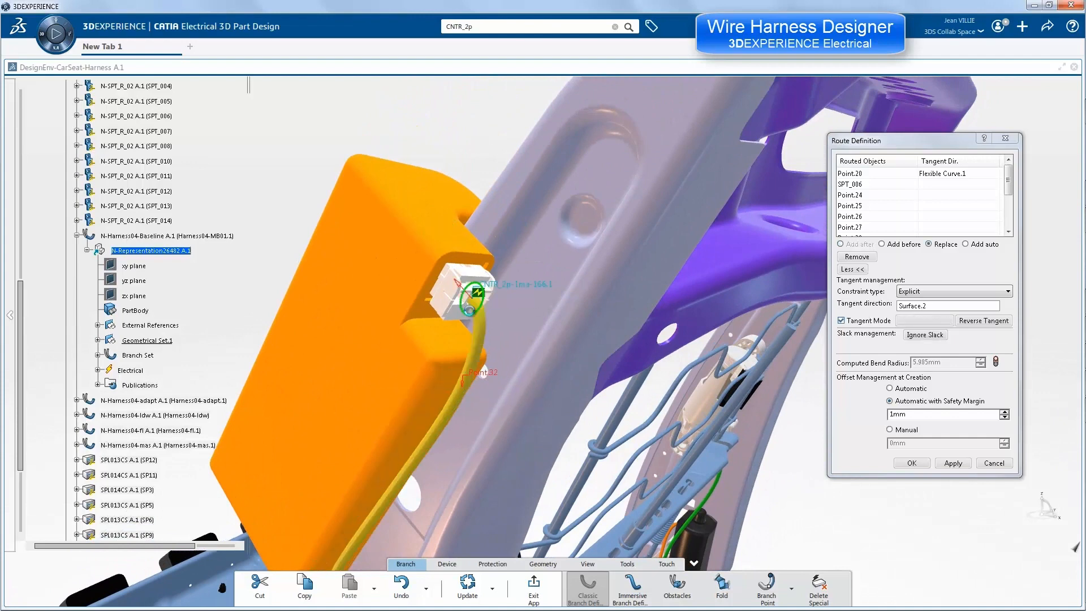
{"action": "left_click", "coordinate": [912, 463]}
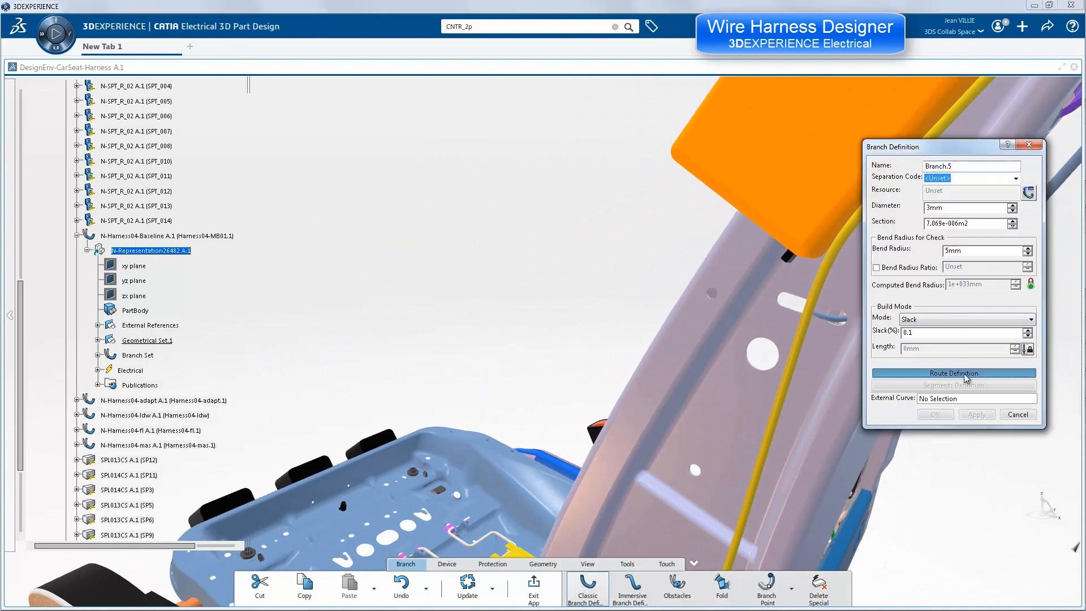
Route a second branch through a point along the yellow wire and create it.
{"action": "left_click", "coordinate": [952, 372]}
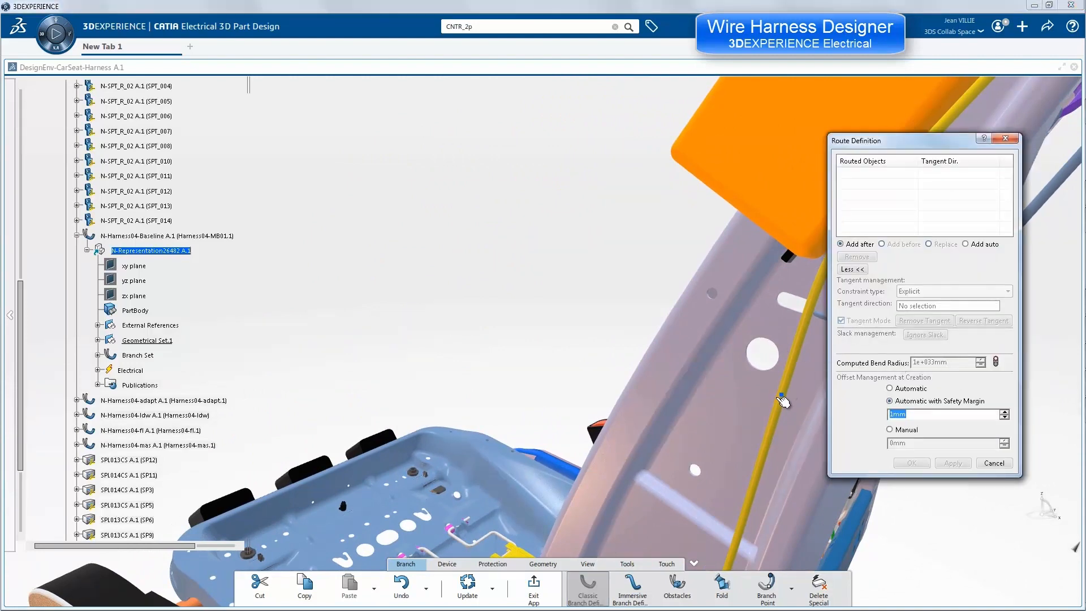
{"action": "left_click", "coordinate": [783, 385]}
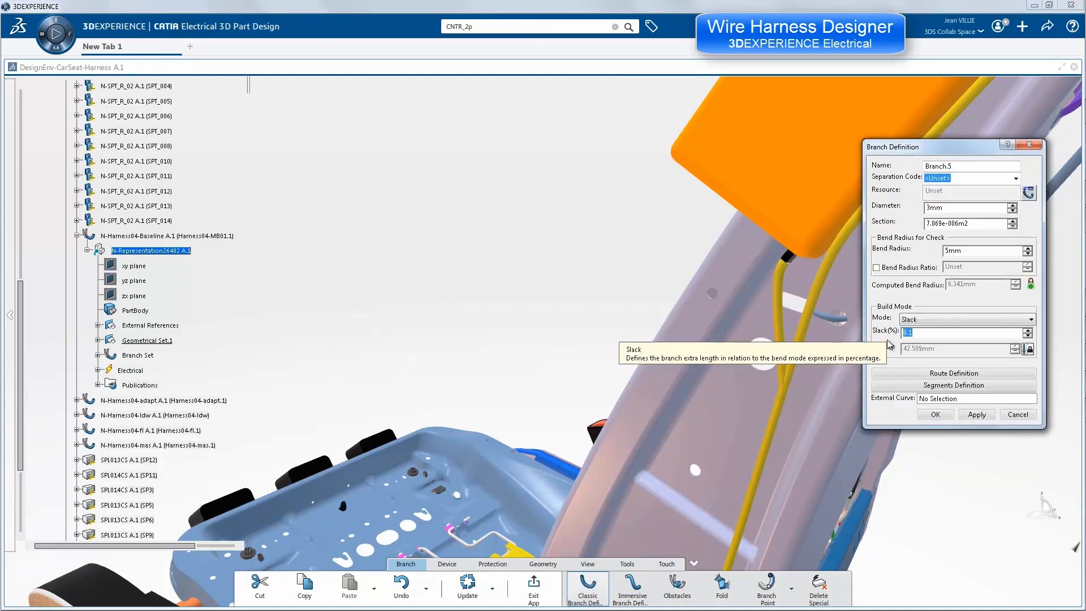
{"action": "left_click", "coordinate": [977, 414]}
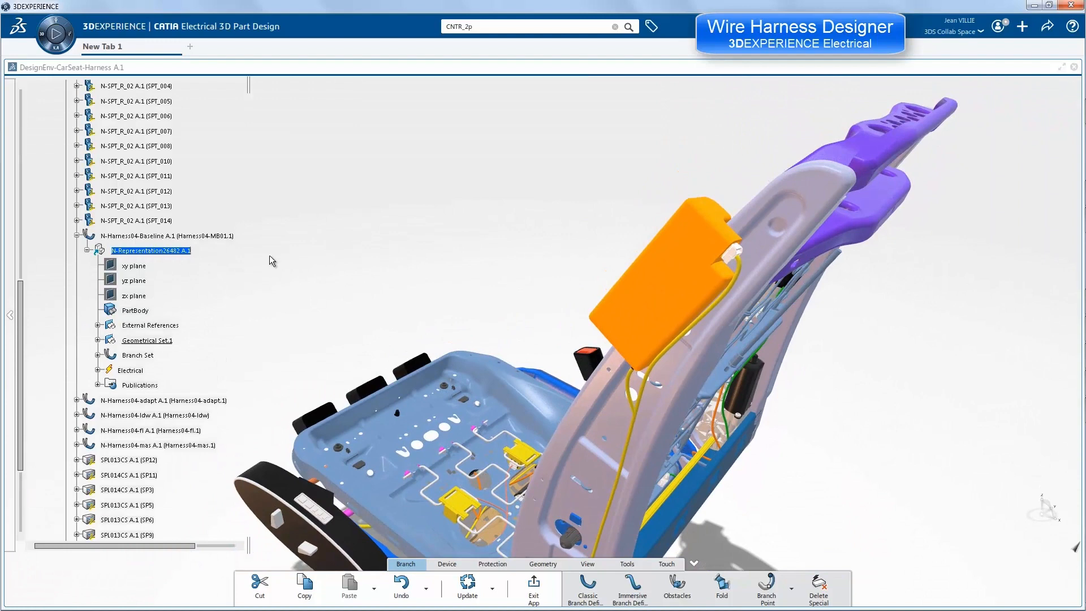
{"action": "scroll", "scroll_direction": "up", "scroll_amount": 3}
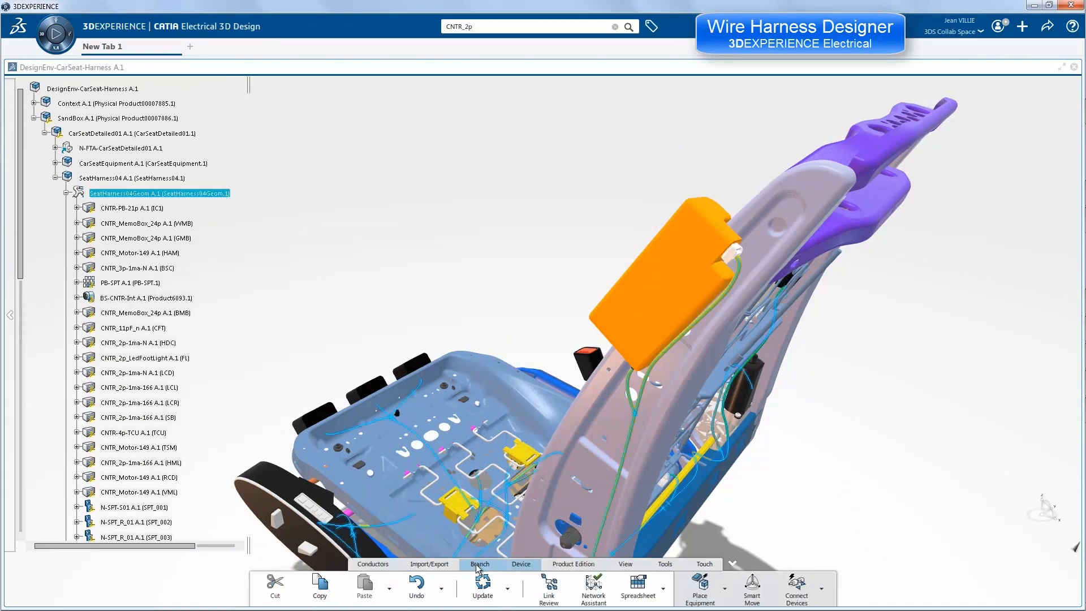
Select the seat harness and show the Manage Links dropdown with Import Conductors and List Extra Conductors.
{"action": "left_click", "coordinate": [480, 563]}
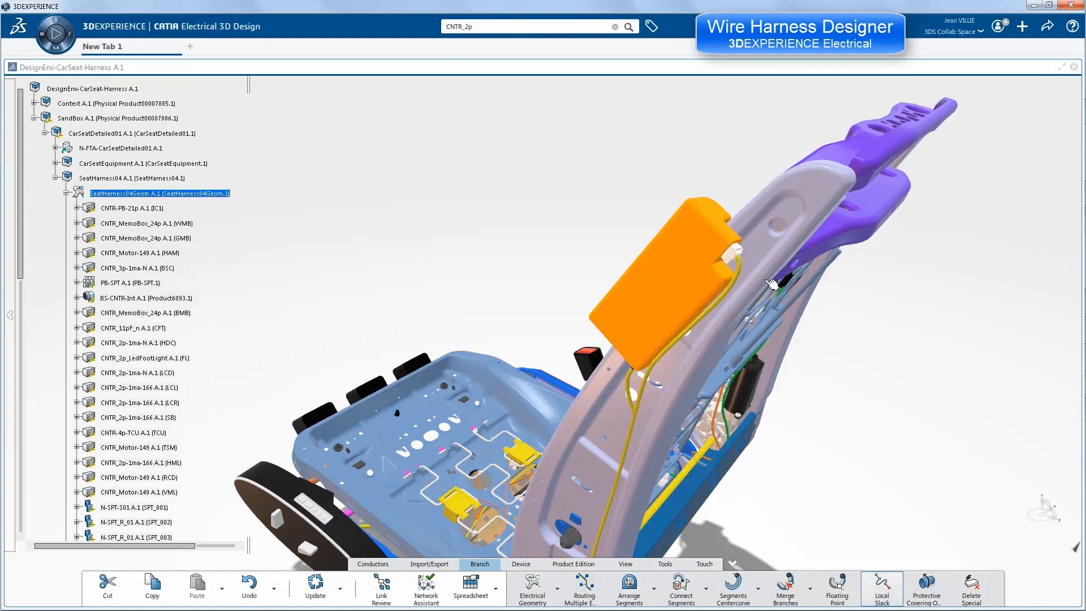
{"action": "left_click", "coordinate": [881, 585]}
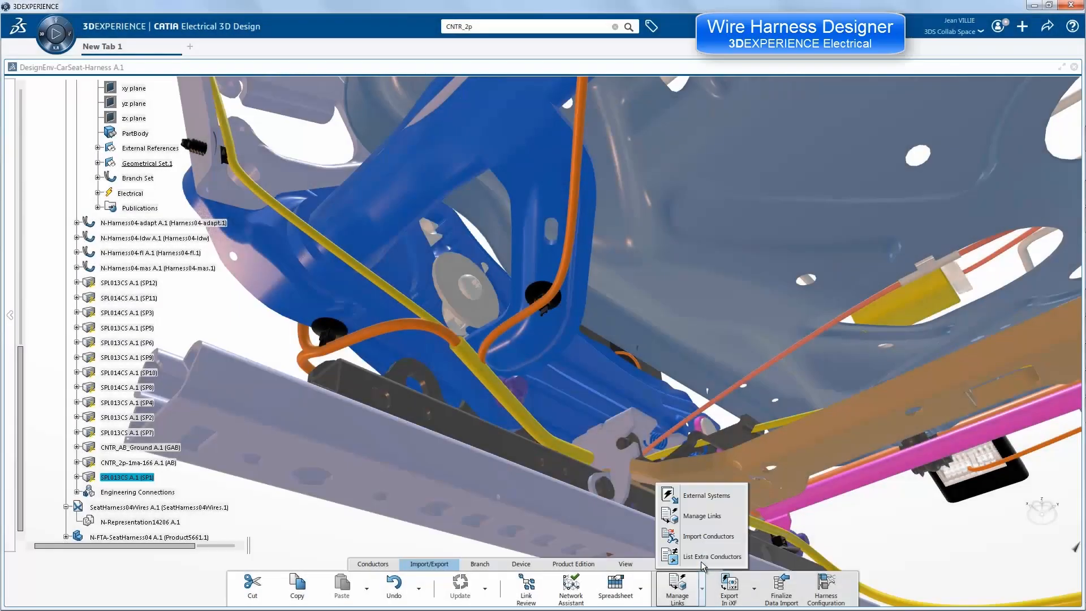
Import the Not Imported conductor list into SeatHarness04Wires and scroll through it.
{"action": "left_click", "coordinate": [712, 557]}
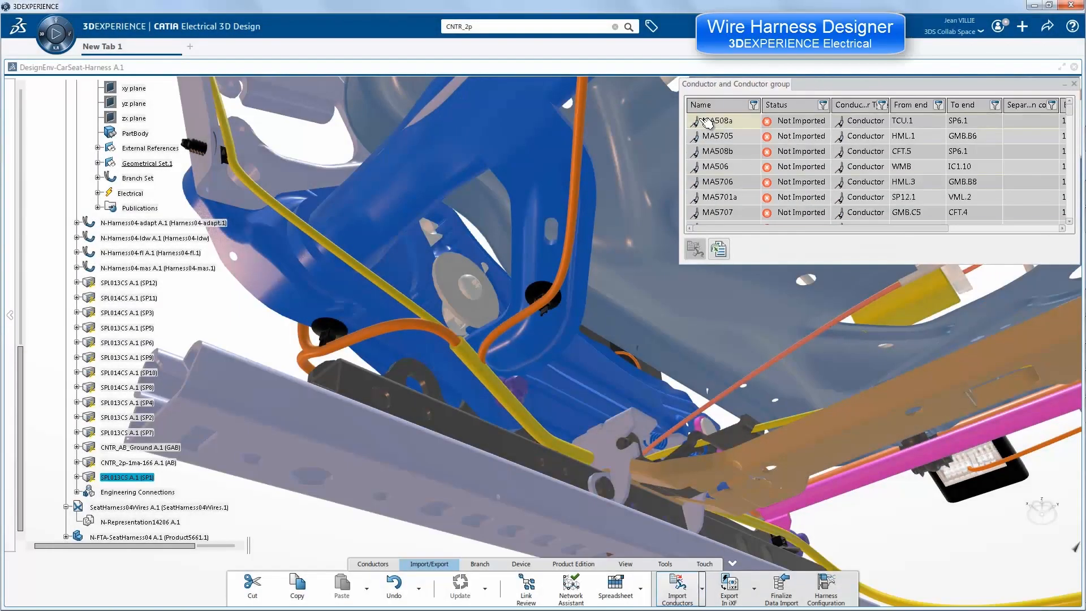
{"action": "scroll", "scroll_direction": "down", "scroll_amount": 3}
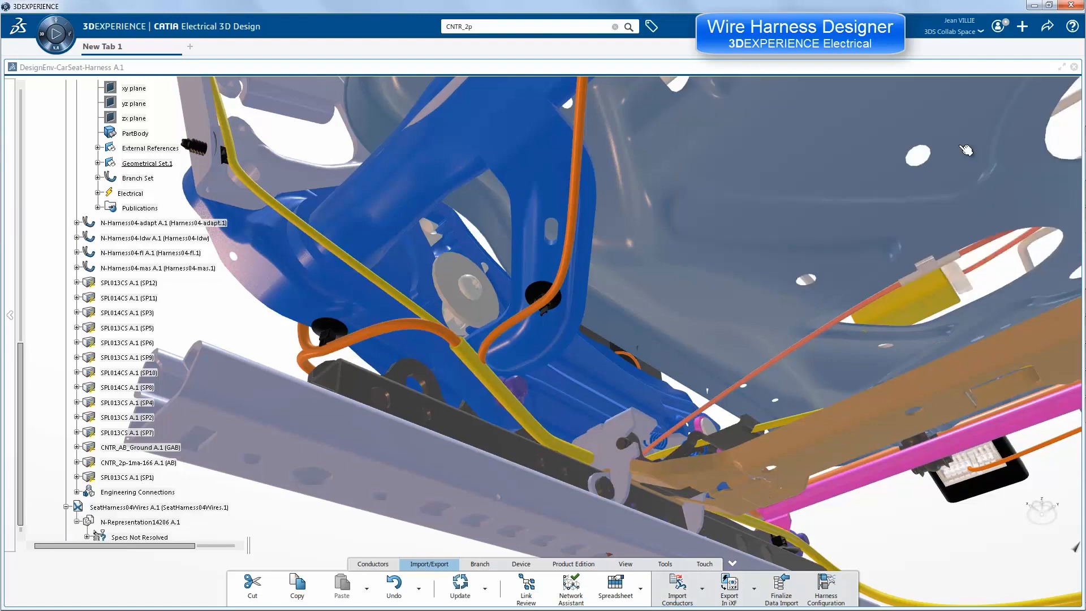
{"action": "scroll", "scroll_direction": "down", "scroll_amount": 3}
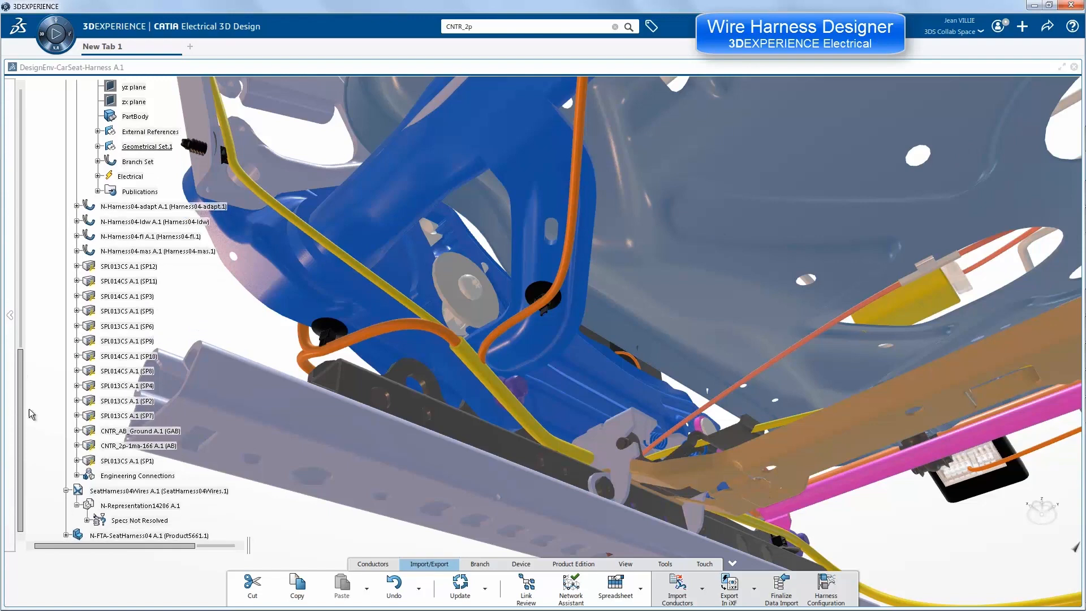
{"action": "scroll", "scroll_direction": "down", "scroll_amount": 3}
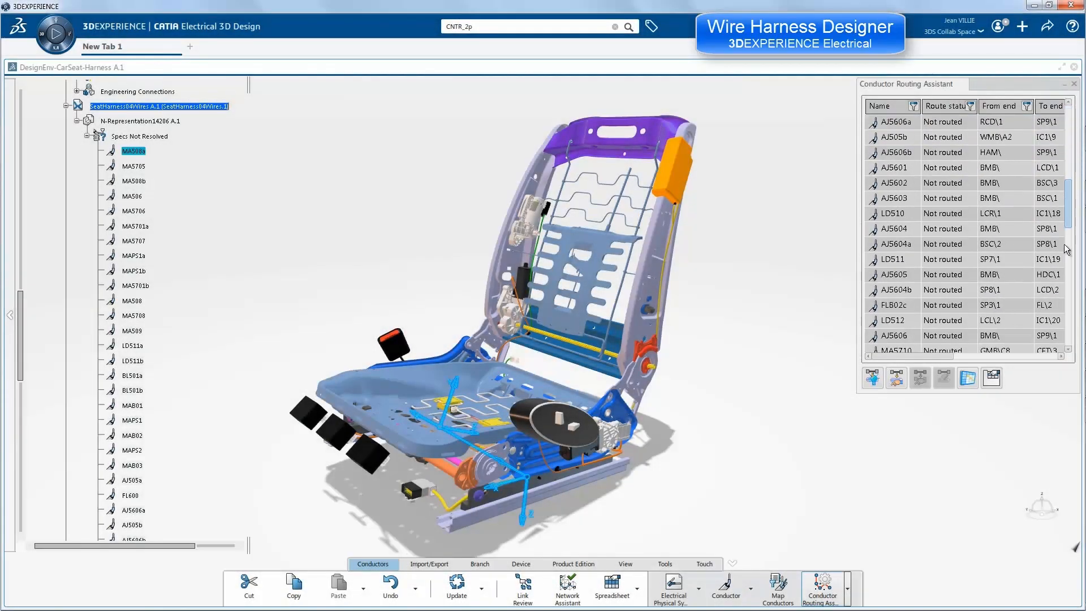
Route all Not routed conductors with the Conductor Routing Assistant and select SeatHarness04.
{"action": "left_click", "coordinate": [873, 378]}
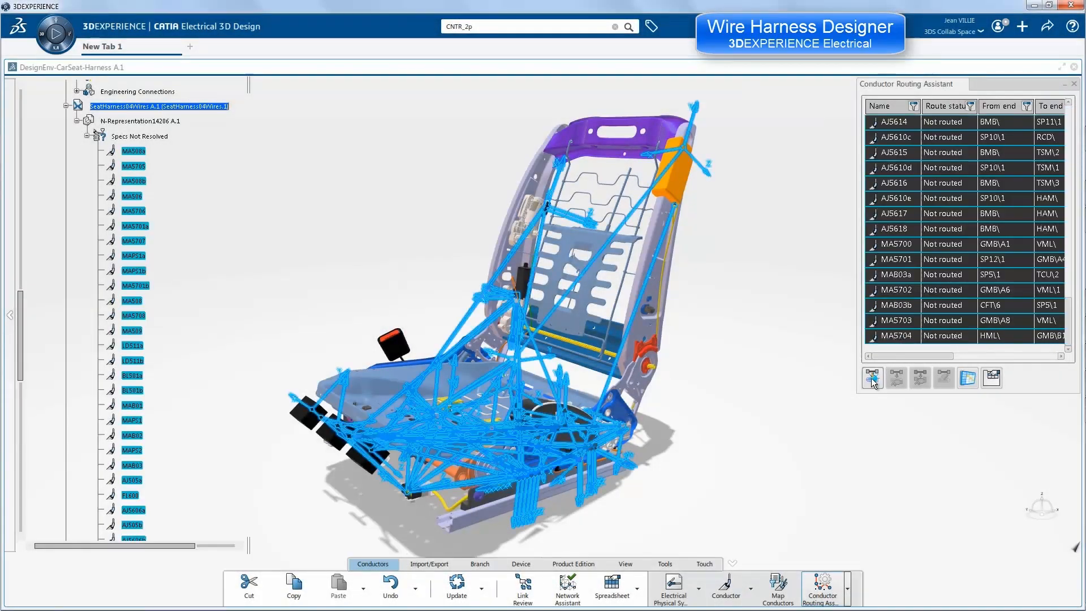
{"action": "left_click", "coordinate": [873, 378]}
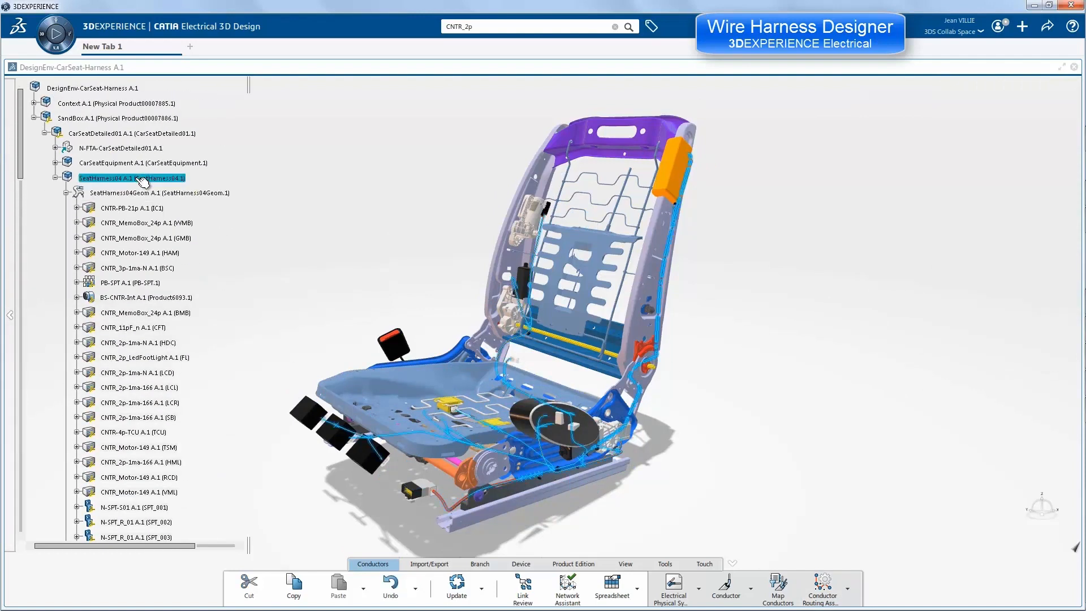
{"action": "left_click", "coordinate": [456, 590]}
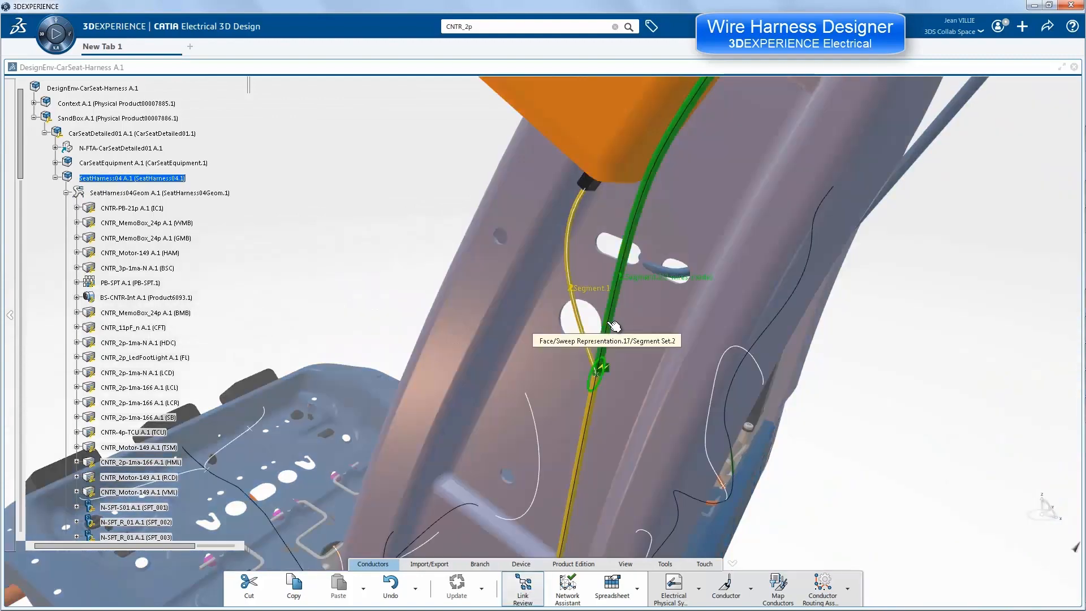
Run Link Review on Segment.1 to list its conductors, then close the results.
{"action": "left_click", "coordinate": [522, 589]}
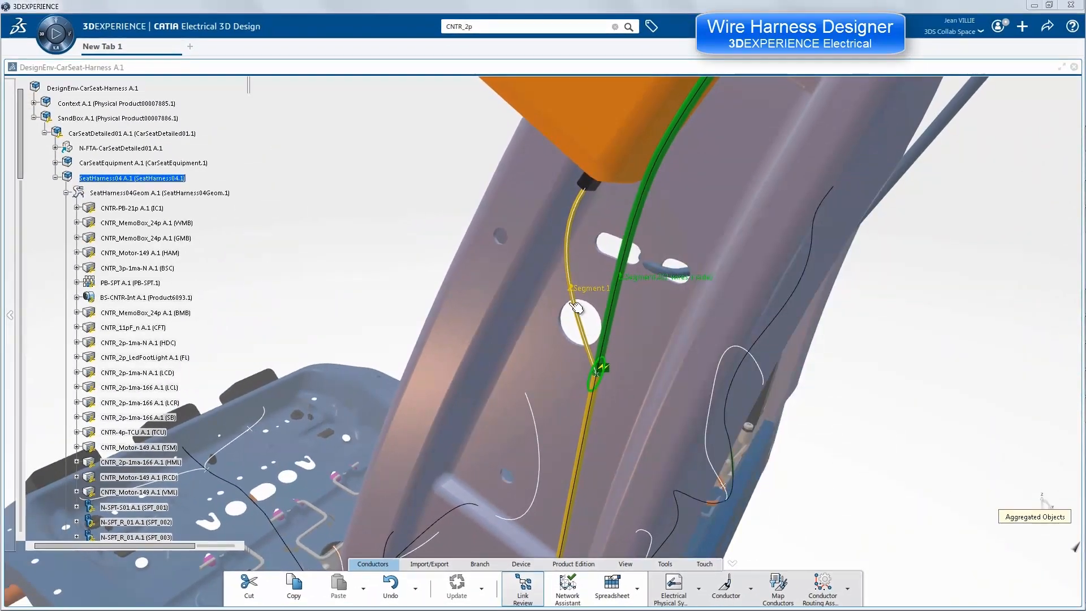
{"action": "left_click", "coordinate": [523, 588]}
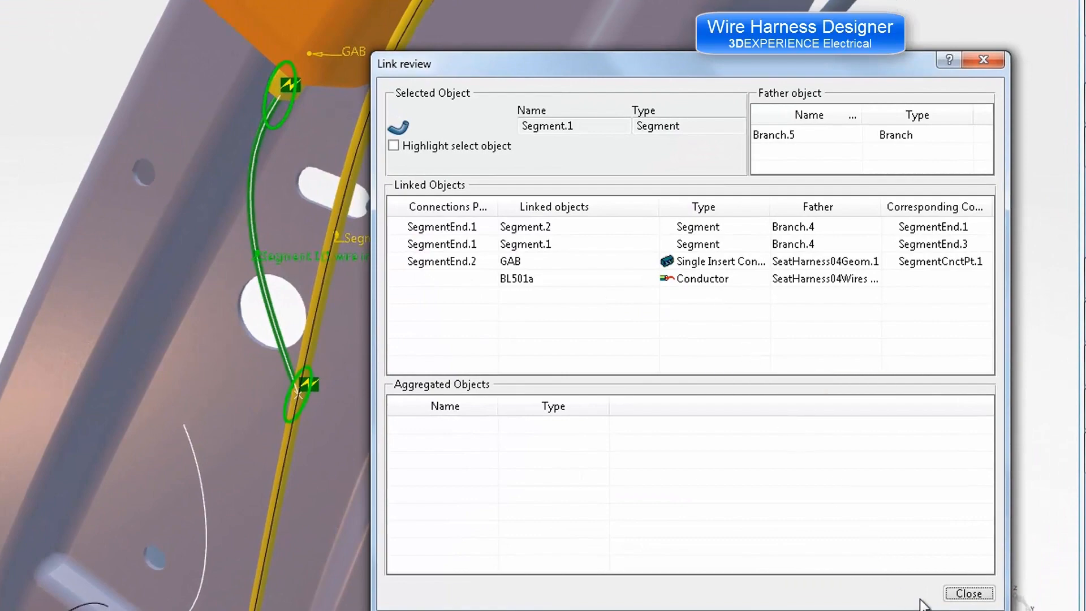
{"action": "left_click", "coordinate": [969, 594]}
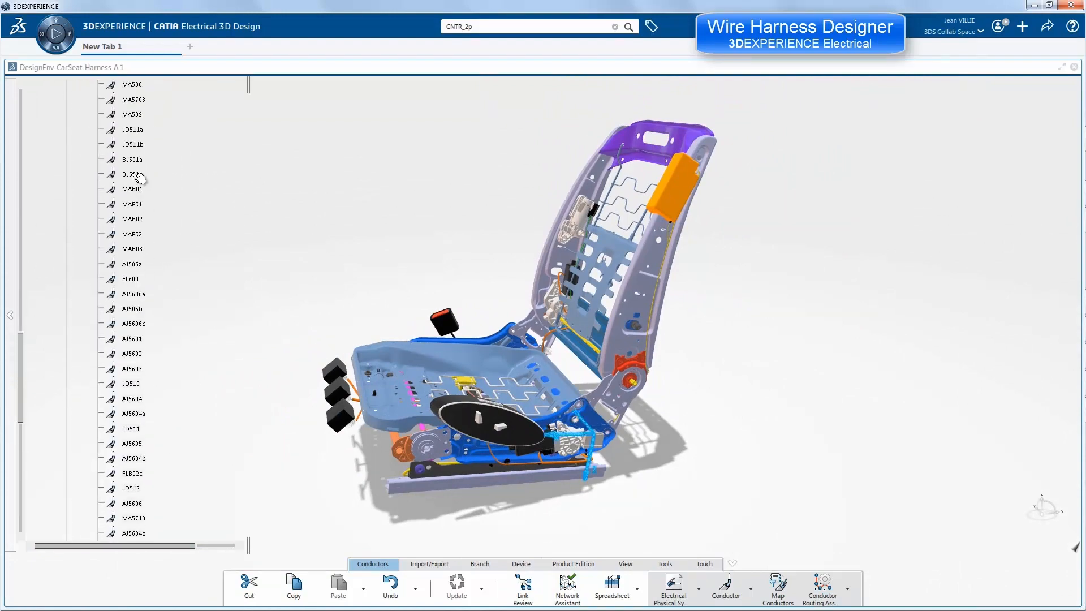
Review conductor BL501a's properties, including its 687 mm length, and close them.
{"action": "double_click", "coordinate": [131, 174]}
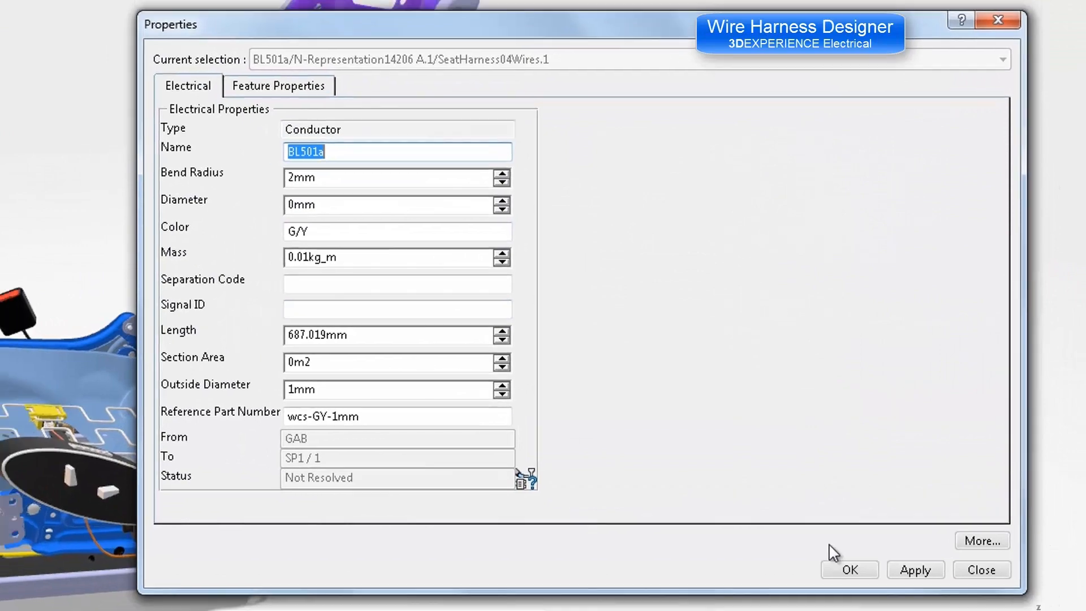
{"action": "left_click", "coordinate": [980, 569]}
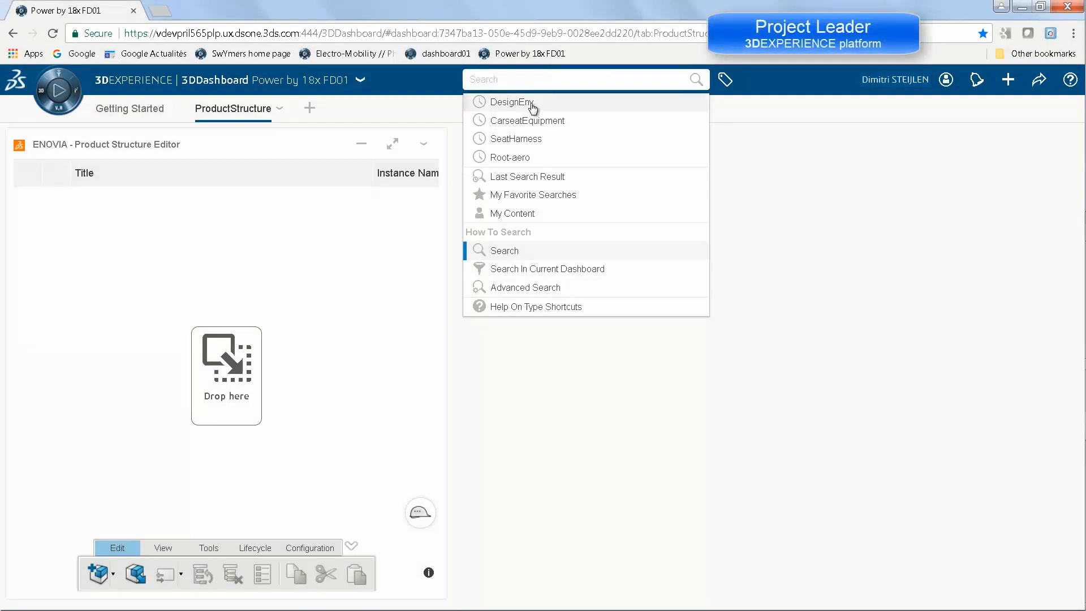
Search DesignEnv and open DesignEnv-CarSeat-Harness in the Product Structure Editor.
{"action": "left_click", "coordinate": [514, 102]}
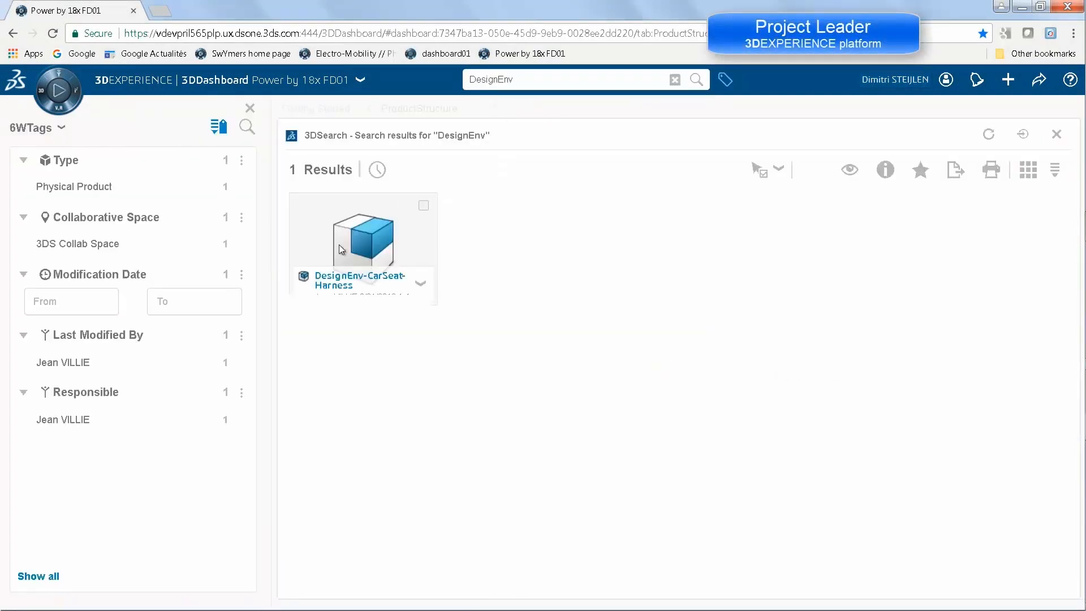
{"action": "double_click", "coordinate": [364, 239]}
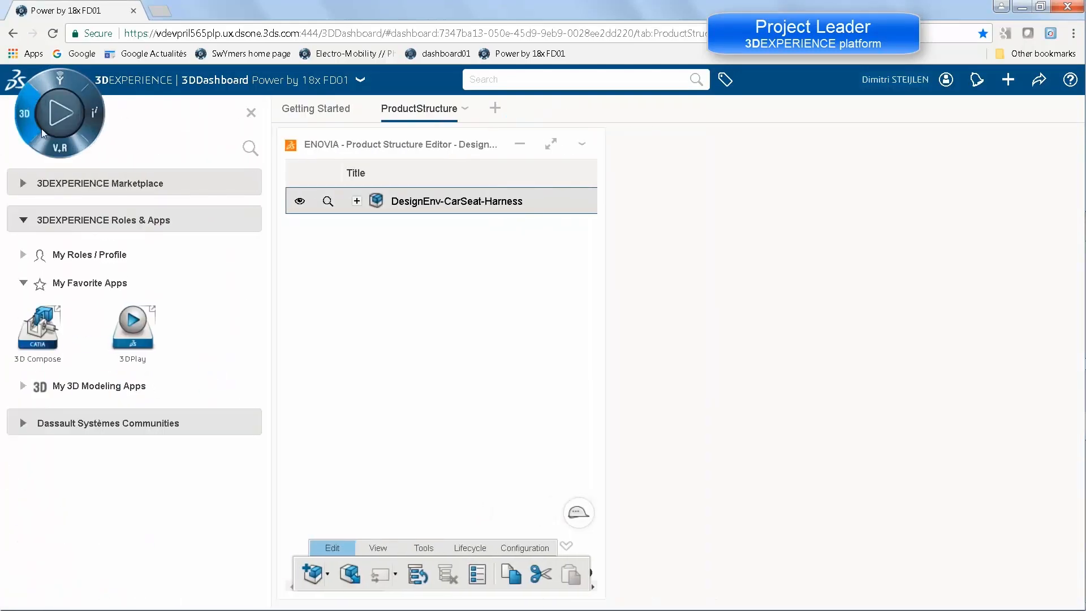
Add 3DPlay to the dashboard, load the car seat harness into it and expand CarSeatDetailed01.
{"action": "left_click_drag", "start_coordinate": [133, 326], "coordinate": [863, 388]}
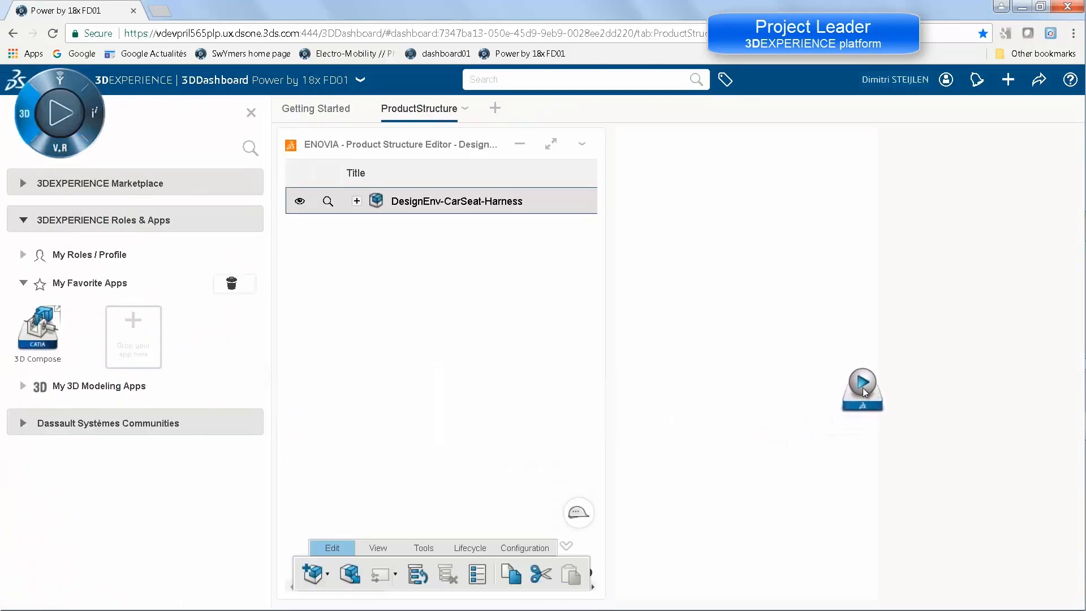
{"action": "left_click", "coordinate": [863, 388]}
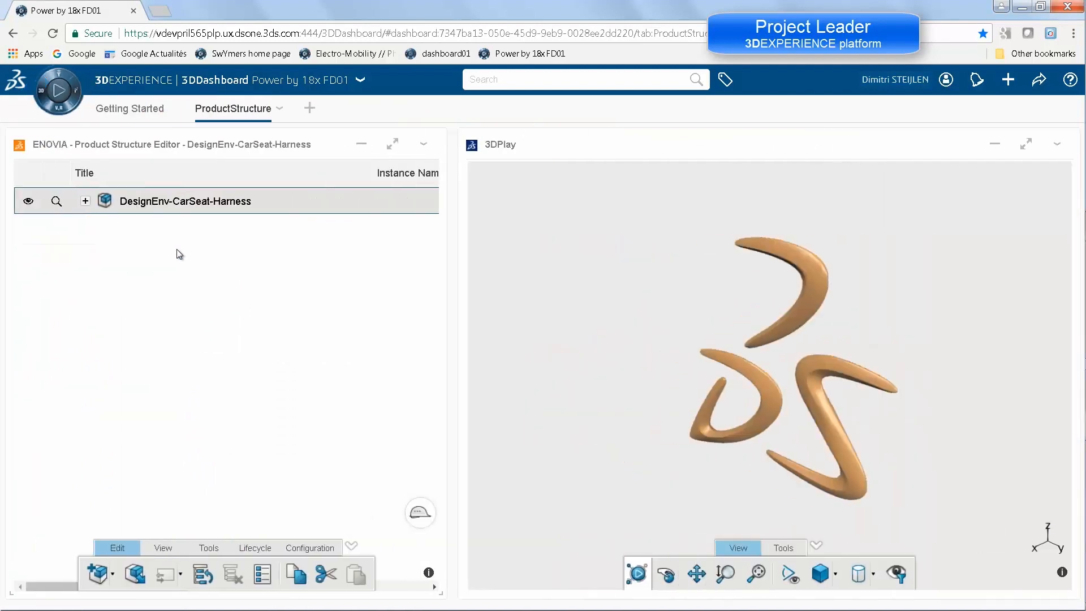
{"action": "left_click_drag", "start_coordinate": [184, 201], "coordinate": [770, 361]}
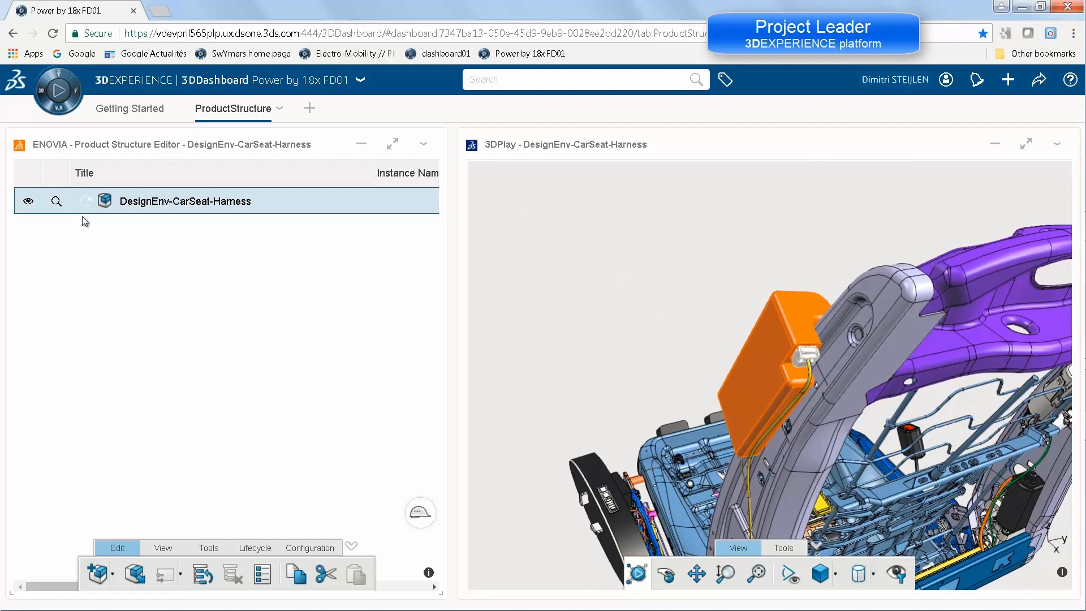
{"action": "left_click", "coordinate": [85, 201]}
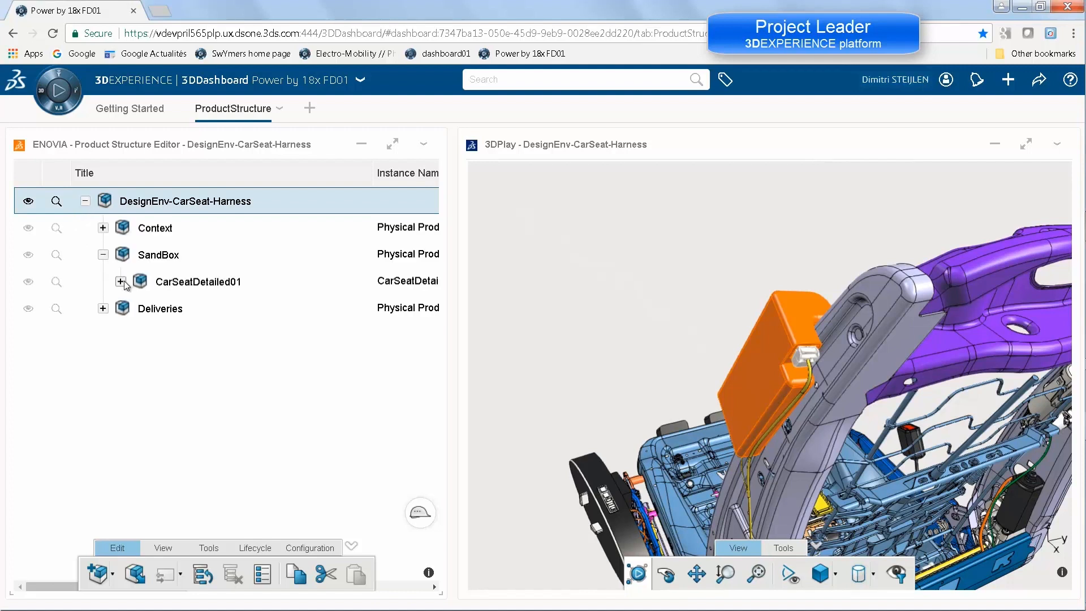
{"action": "left_click", "coordinate": [121, 282]}
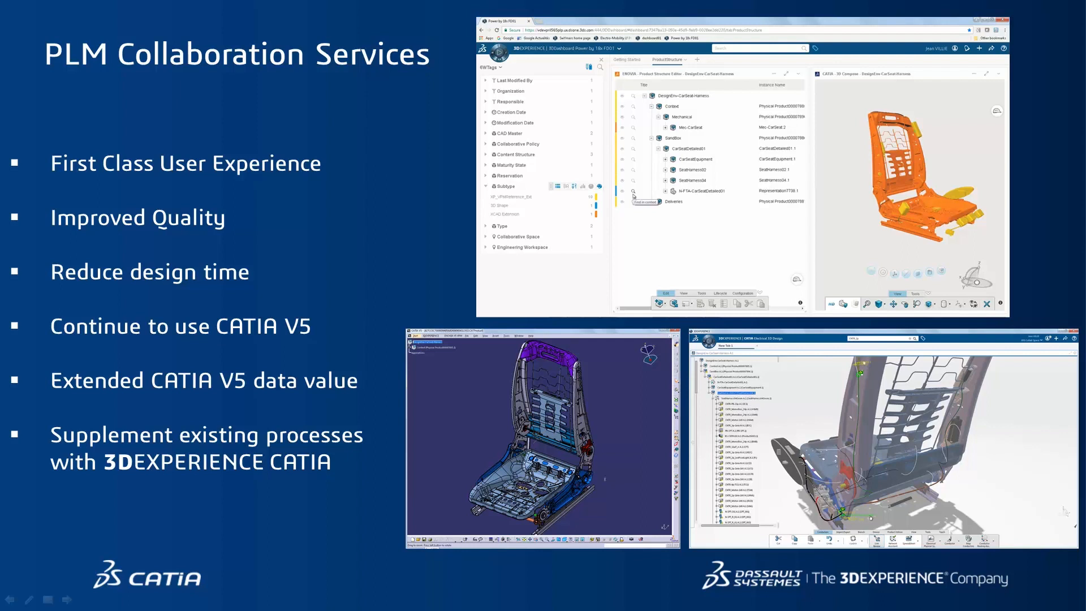
{"action": "mouse_move", "coordinate": [910, 607]}
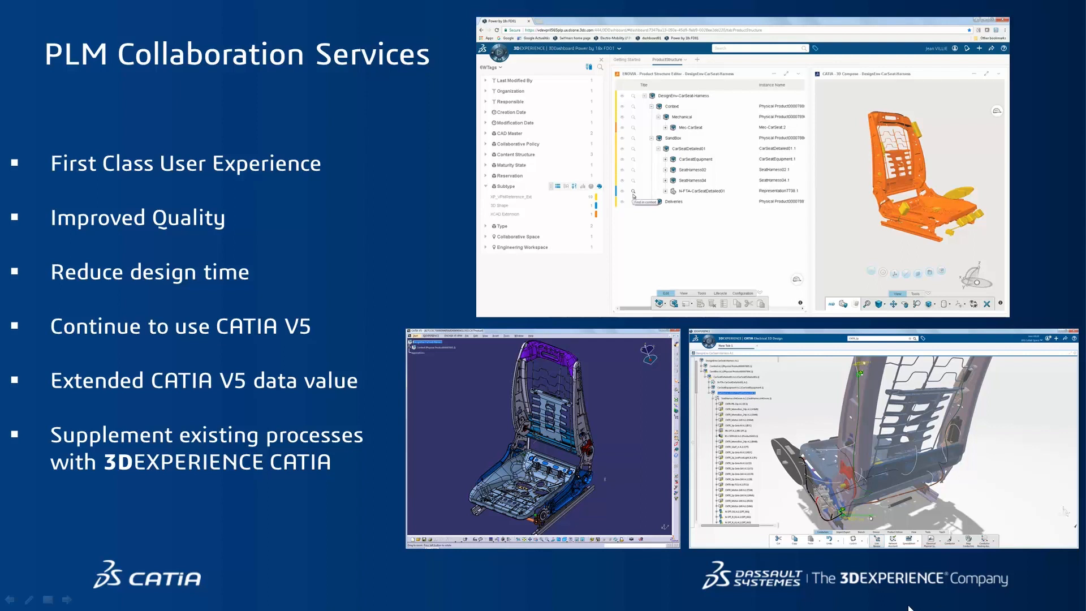